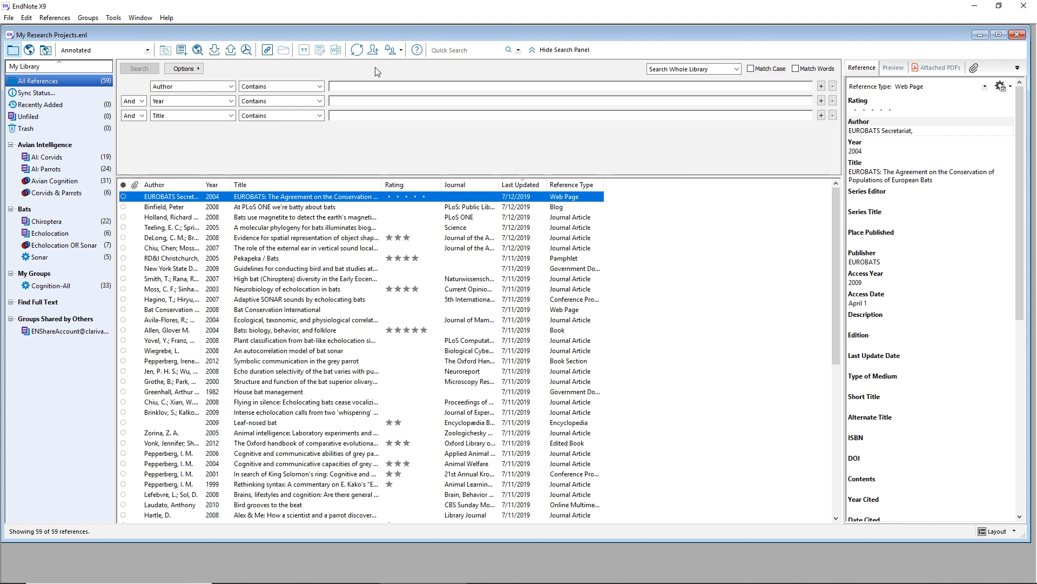
Start sharing the My Research Projects library from the Share Library toolbar button.
click(9, 18)
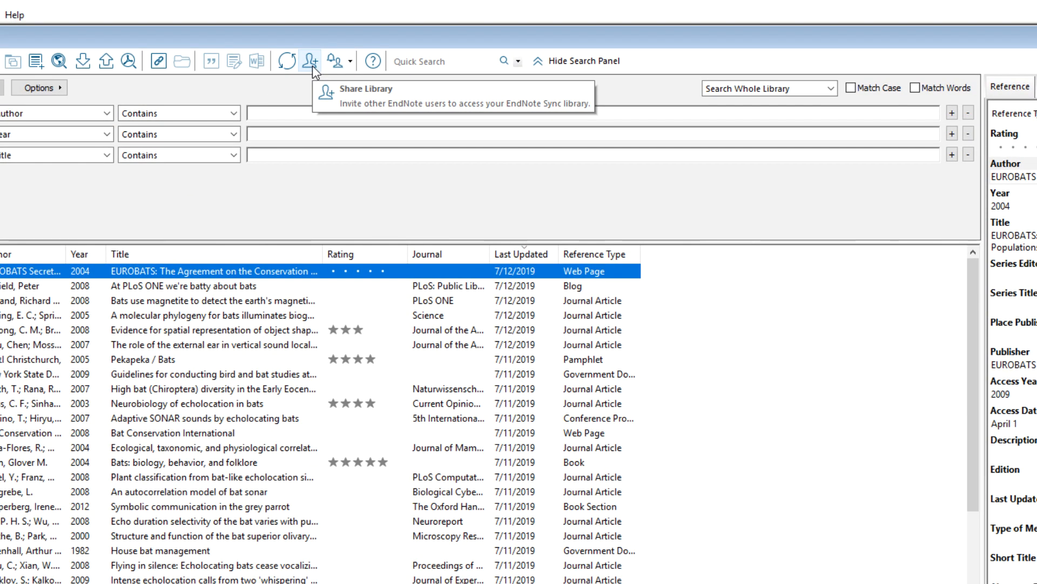
click(311, 61)
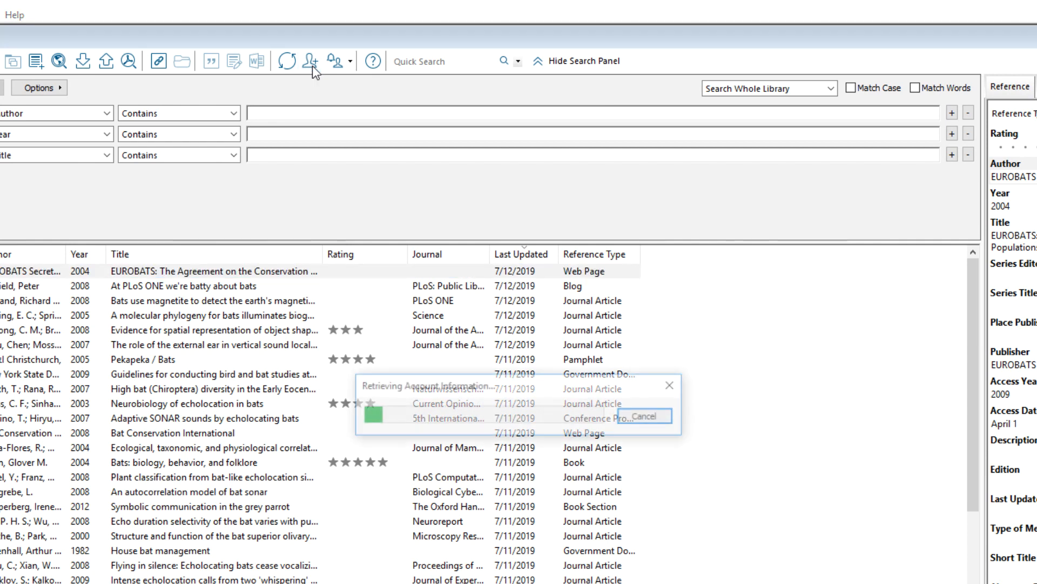
click(311, 61)
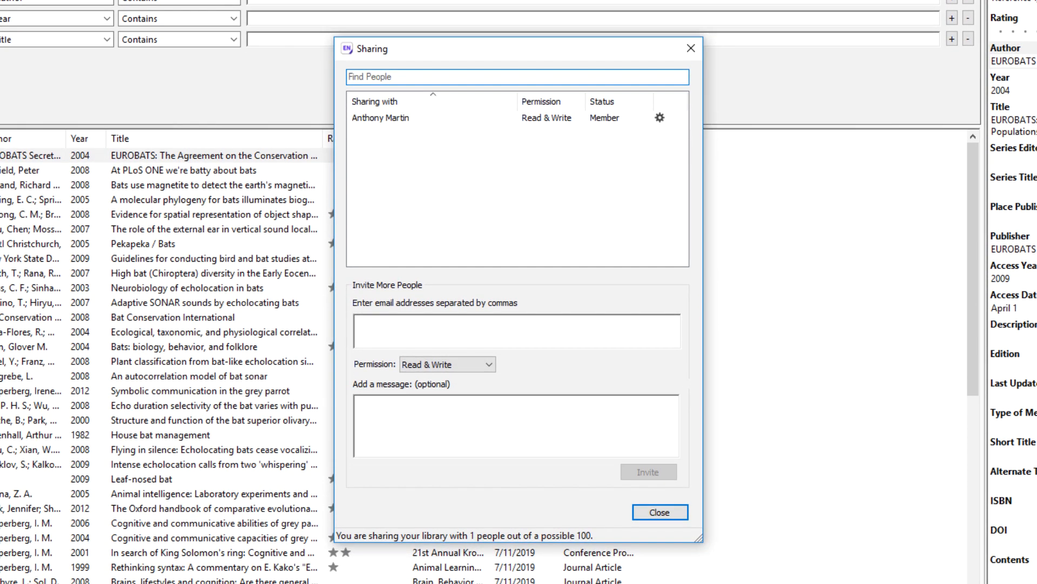
click(516, 330)
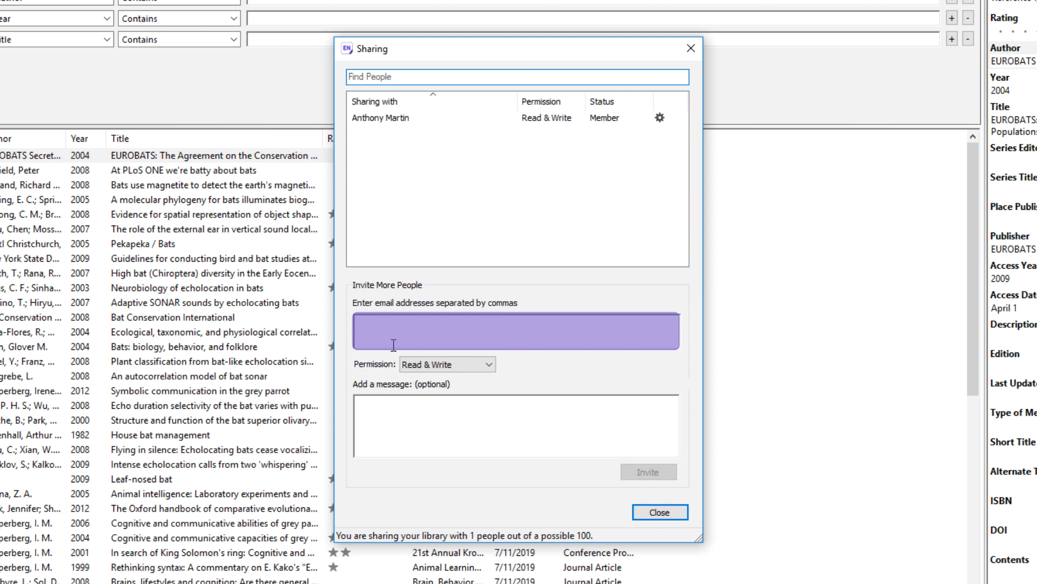
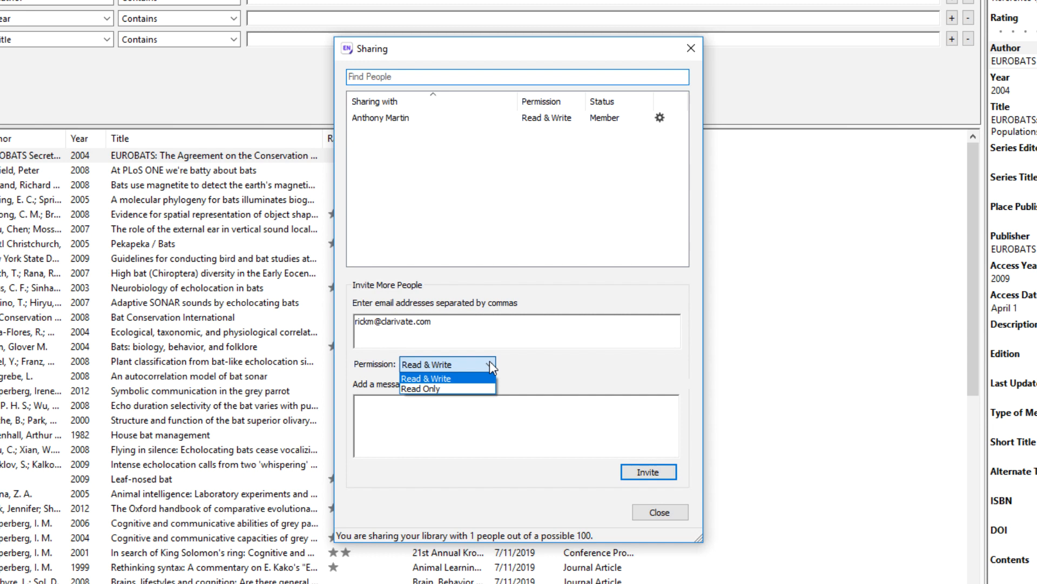
mouse_move(422, 389)
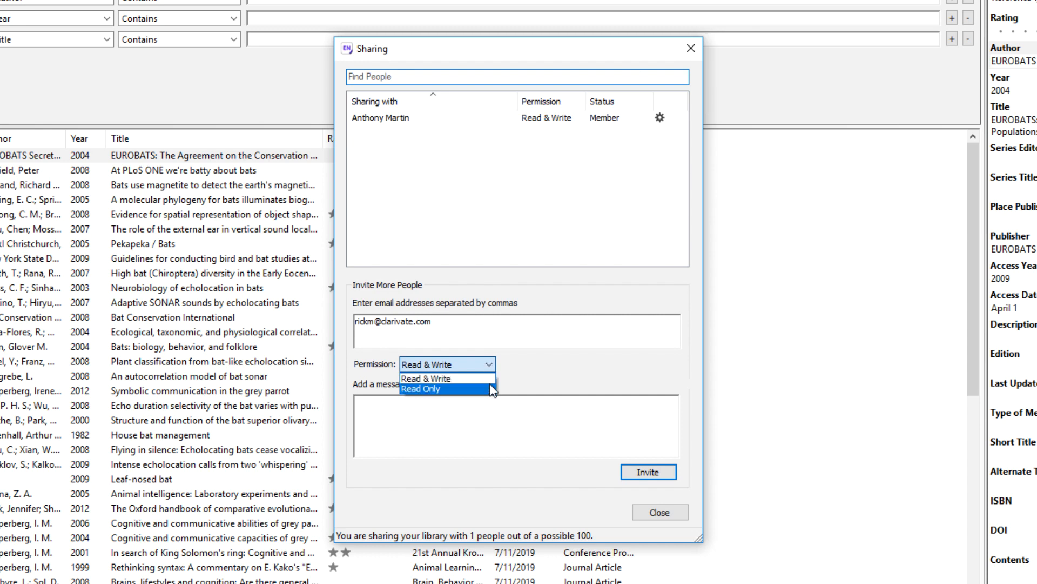
click(421, 388)
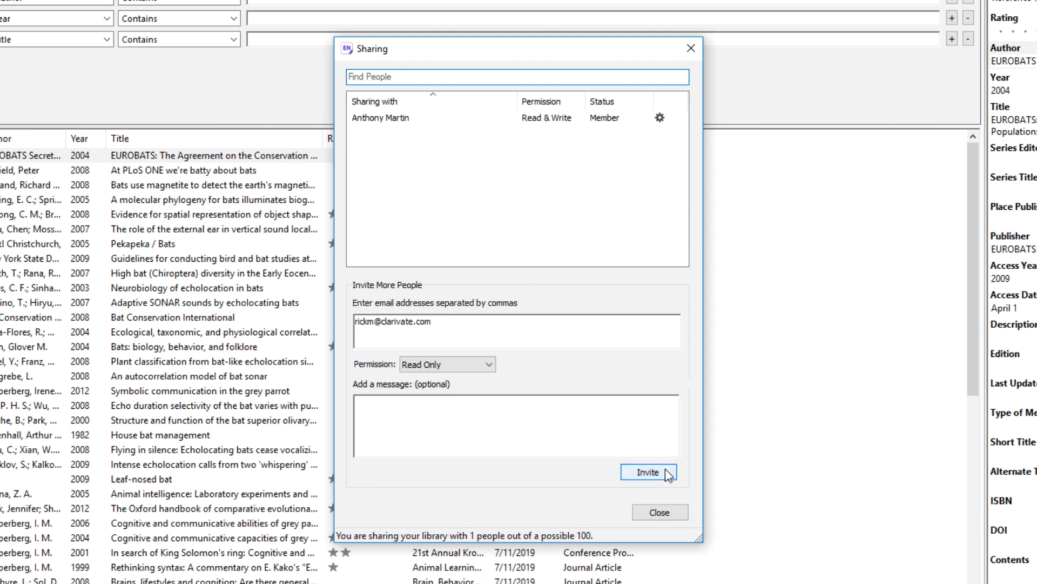
click(647, 472)
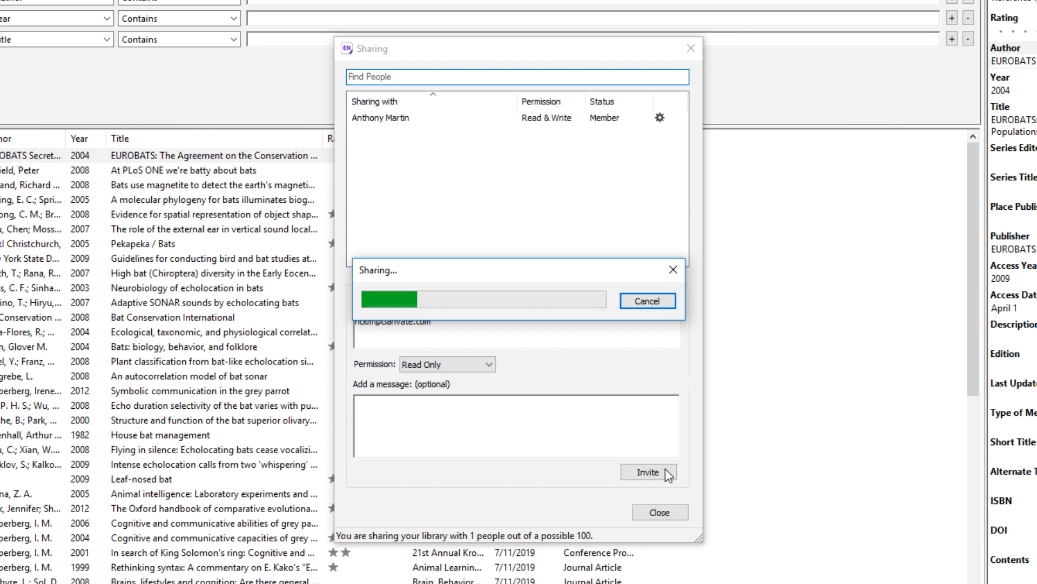
click(648, 472)
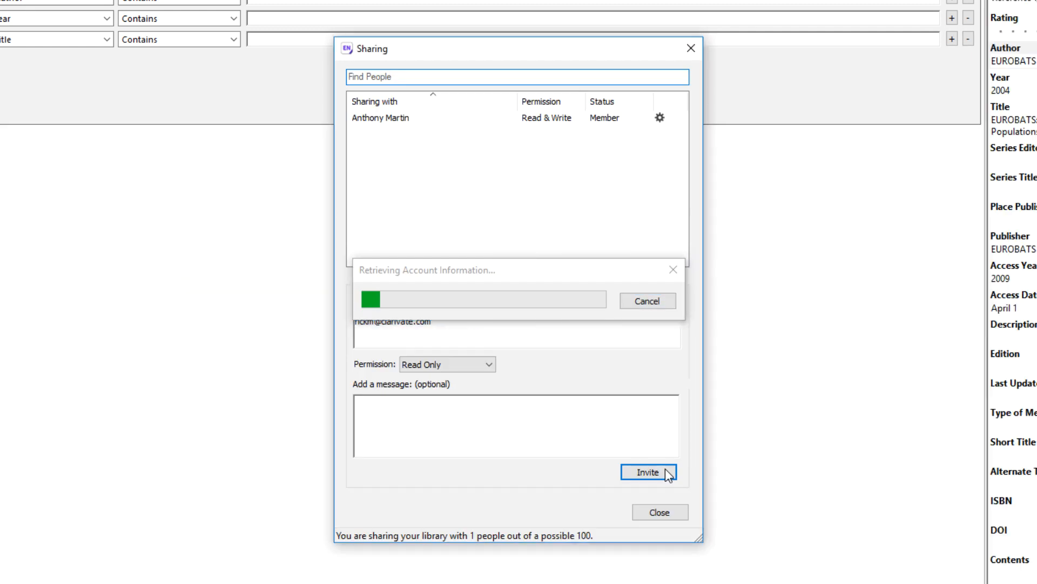
click(649, 471)
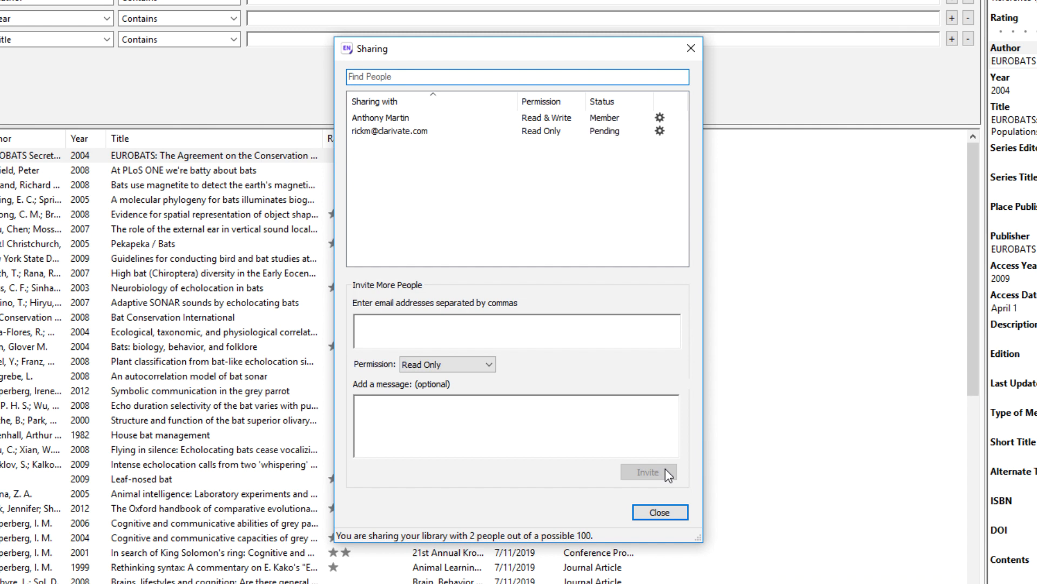
mouse_move(660, 130)
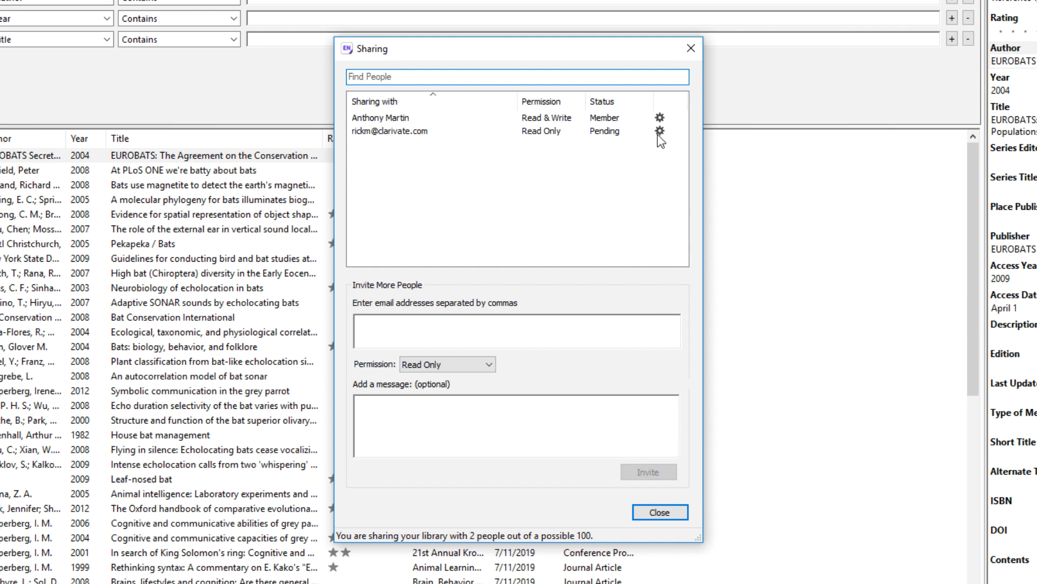
Show the gear options (Remove, Remind, permission) for the pending invitee.
click(660, 130)
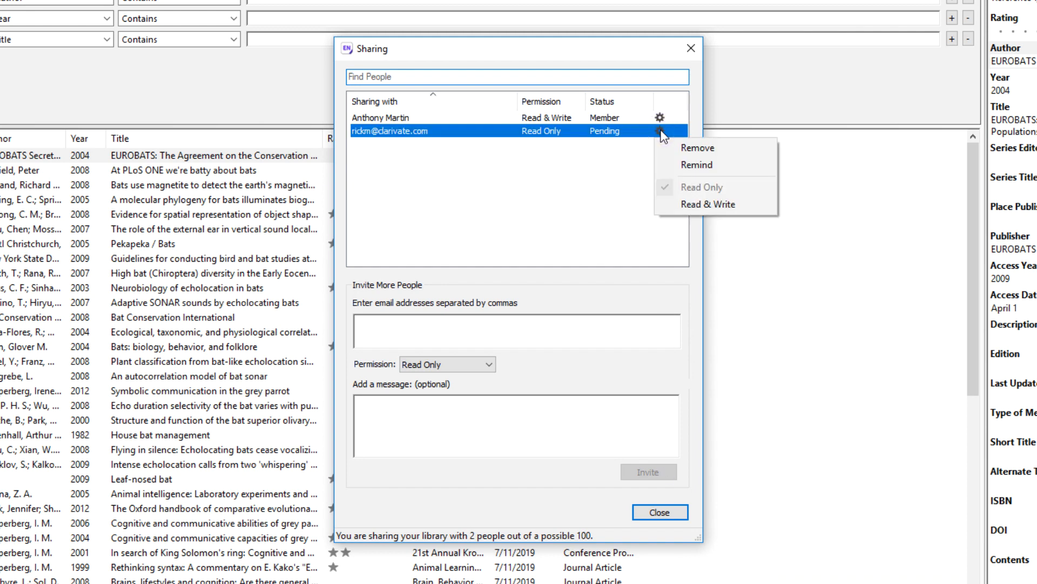
mouse_move(696, 148)
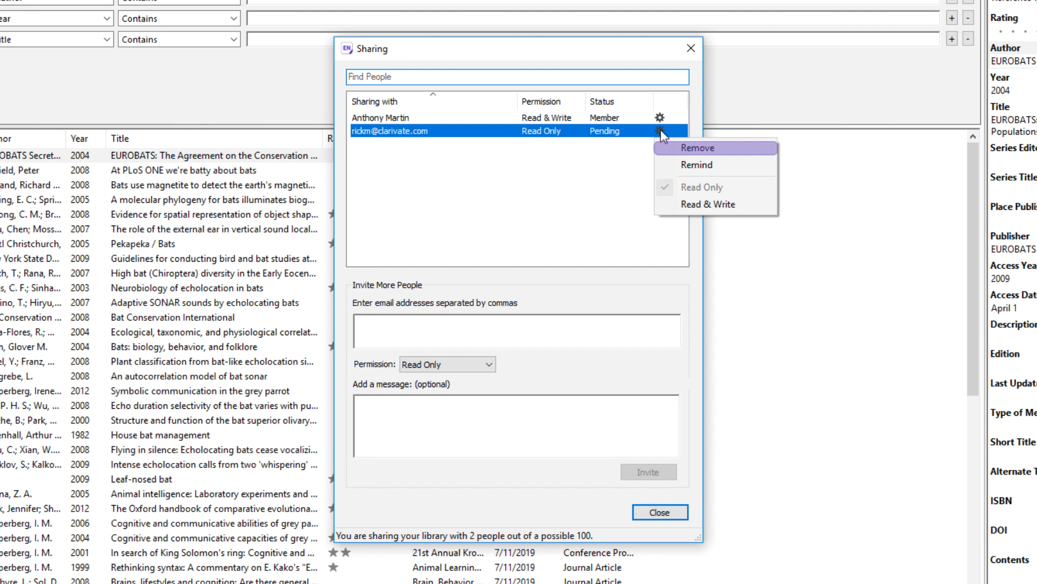
mouse_move(697, 165)
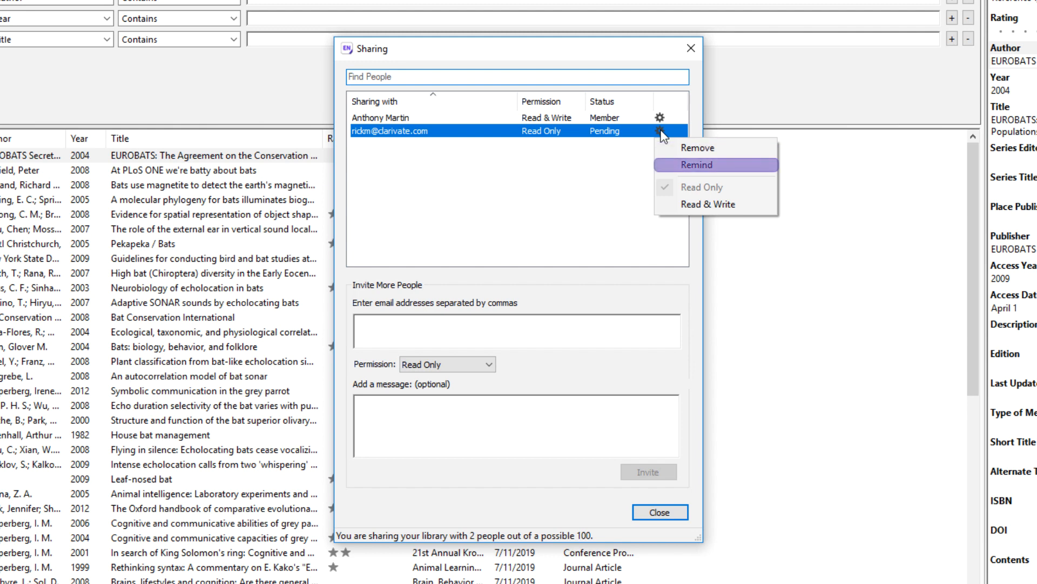
mouse_move(708, 195)
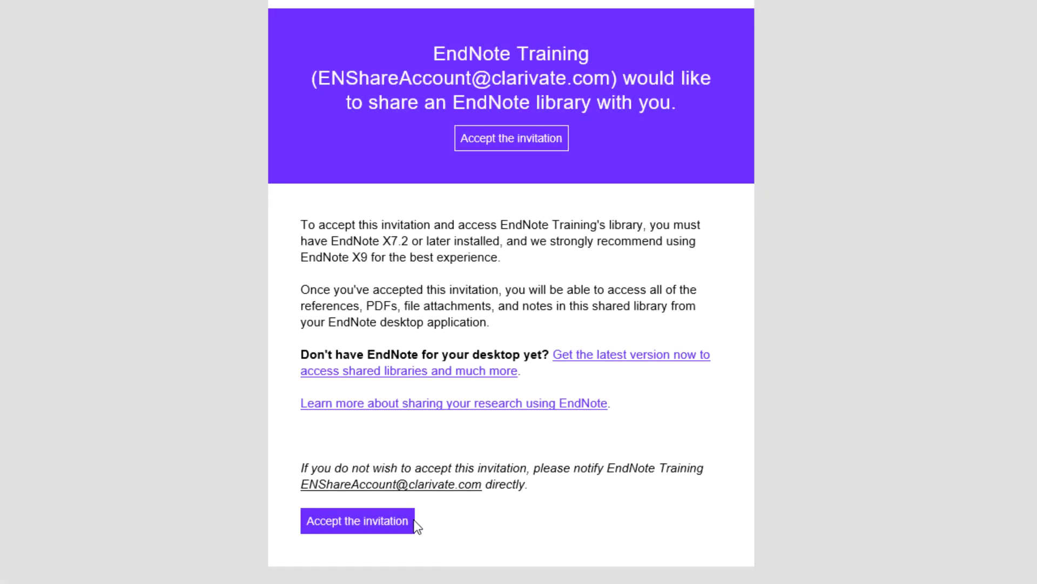
Accept the library invitation from the email and sign in to confirm.
click(357, 519)
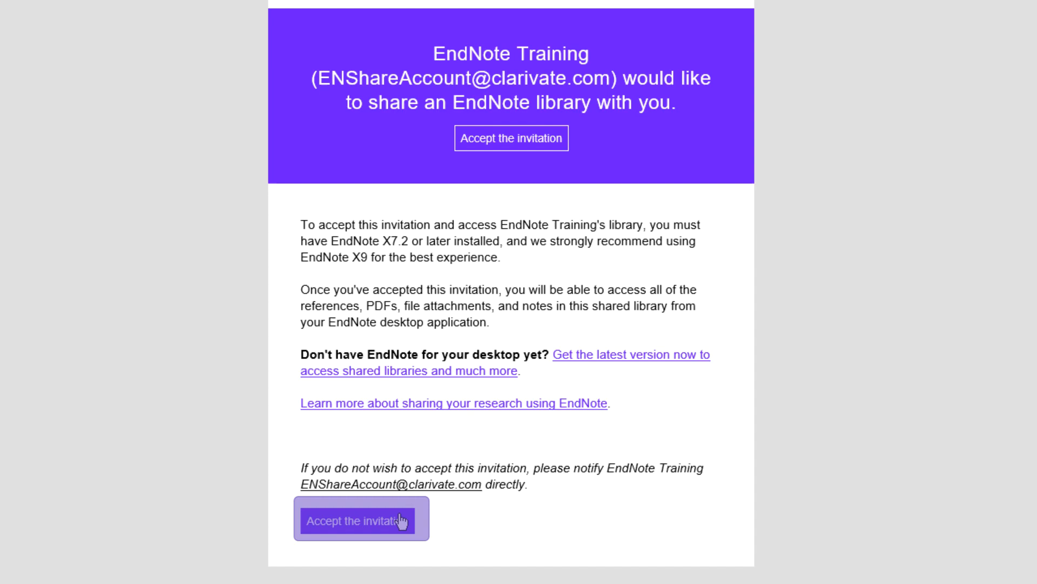
click(362, 518)
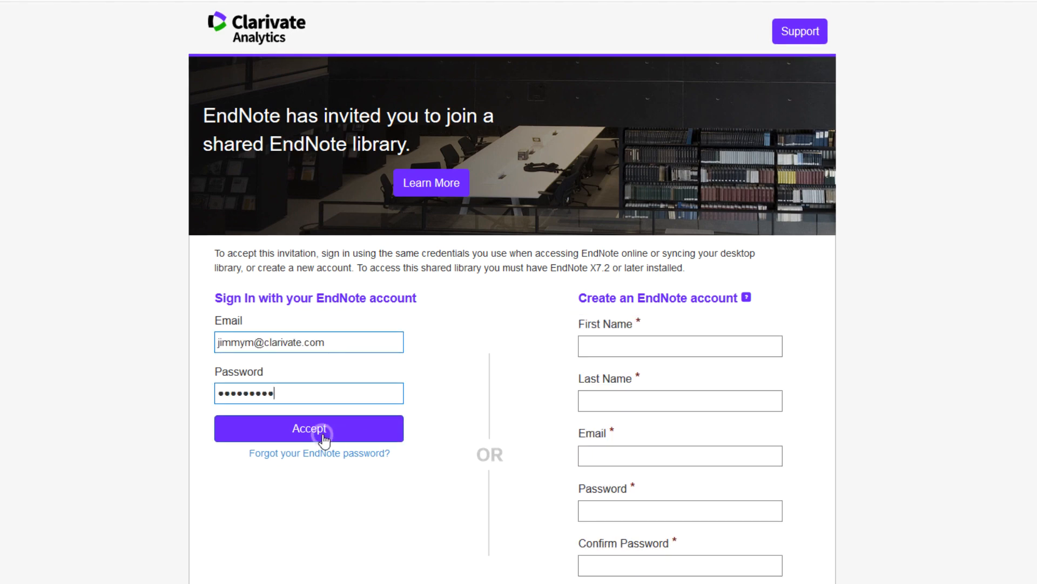
click(309, 428)
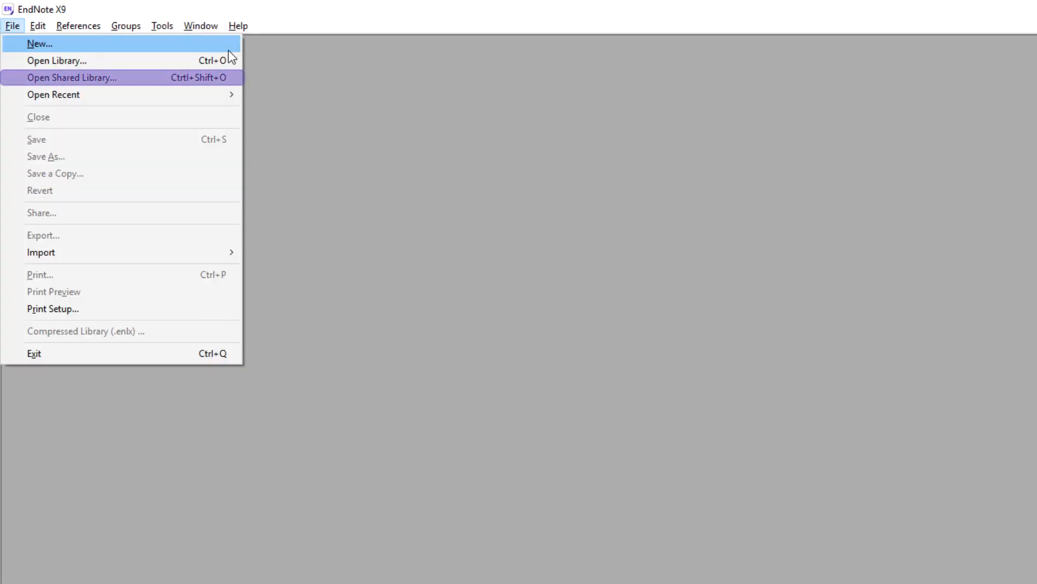
Open the library shared by the other account via Open Shared Library.
click(71, 77)
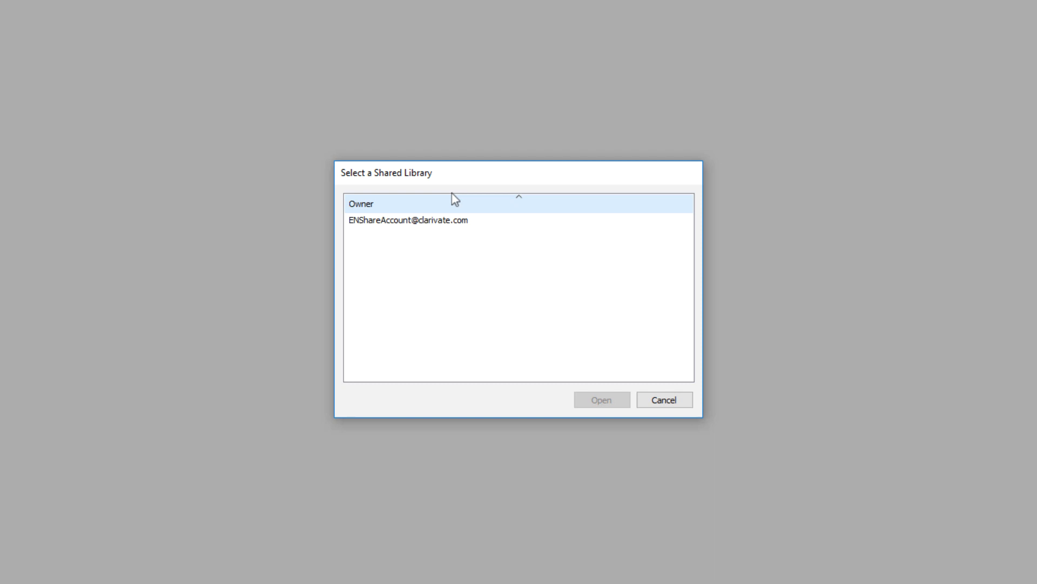
click(409, 219)
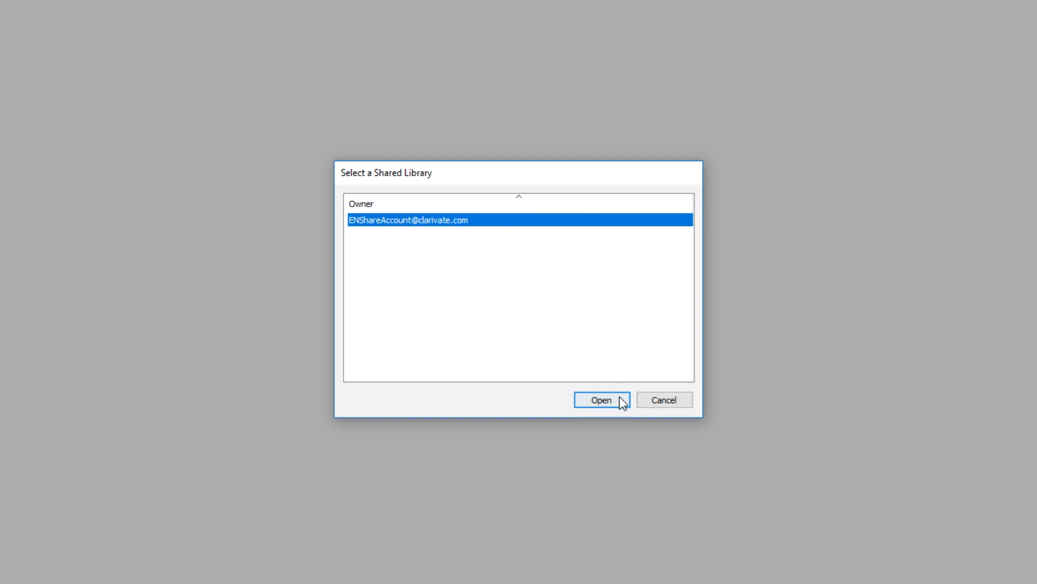
click(601, 399)
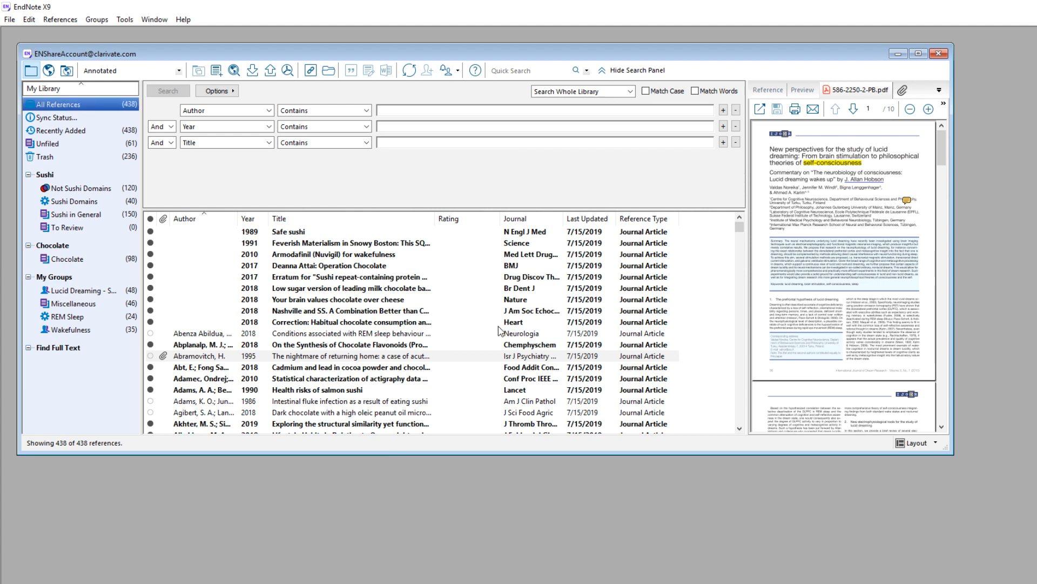
mouse_move(498, 325)
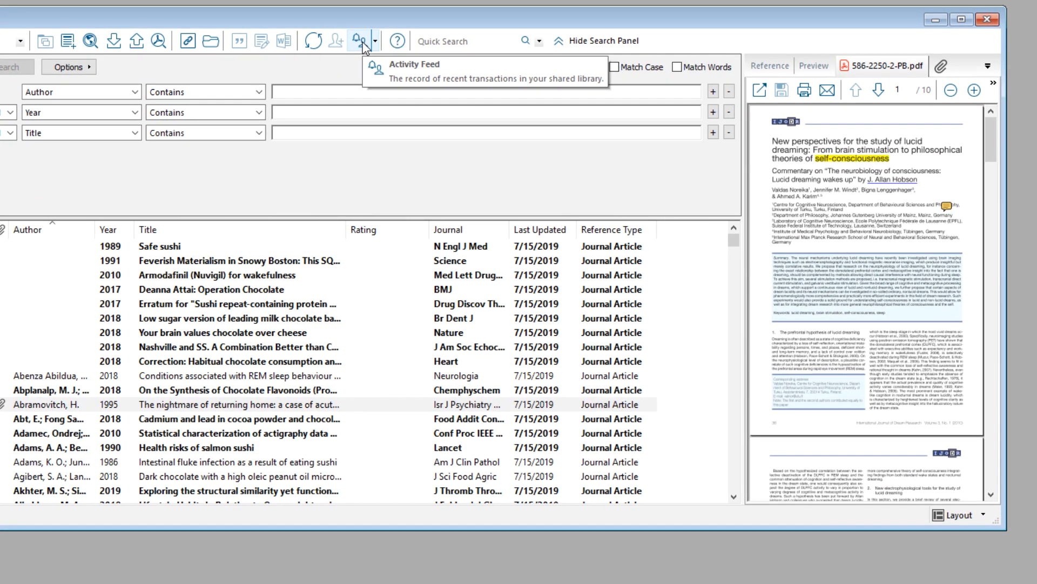
Show the Activity Feed of recent reference, attachment and group changes.
click(358, 41)
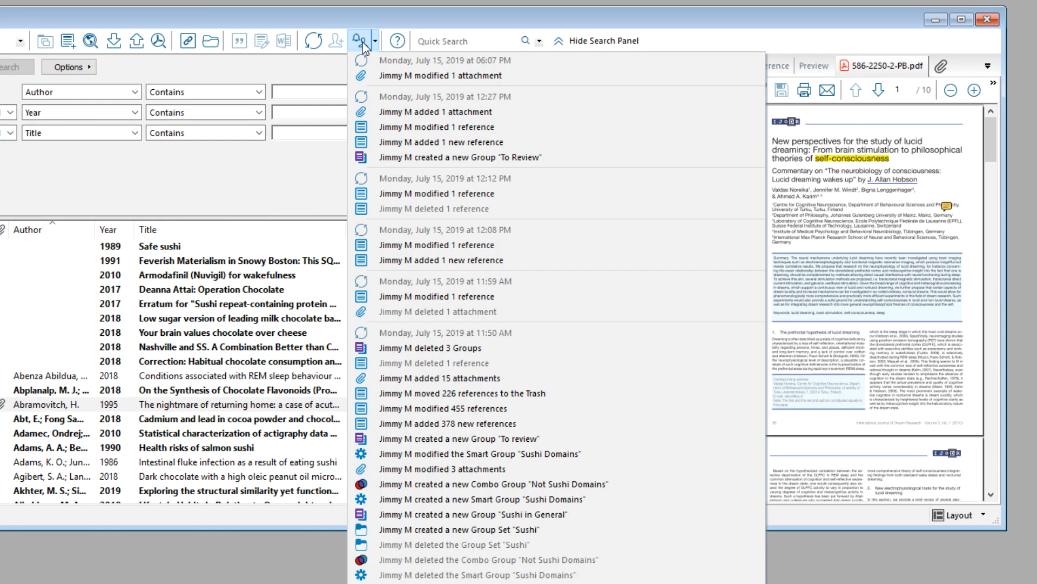